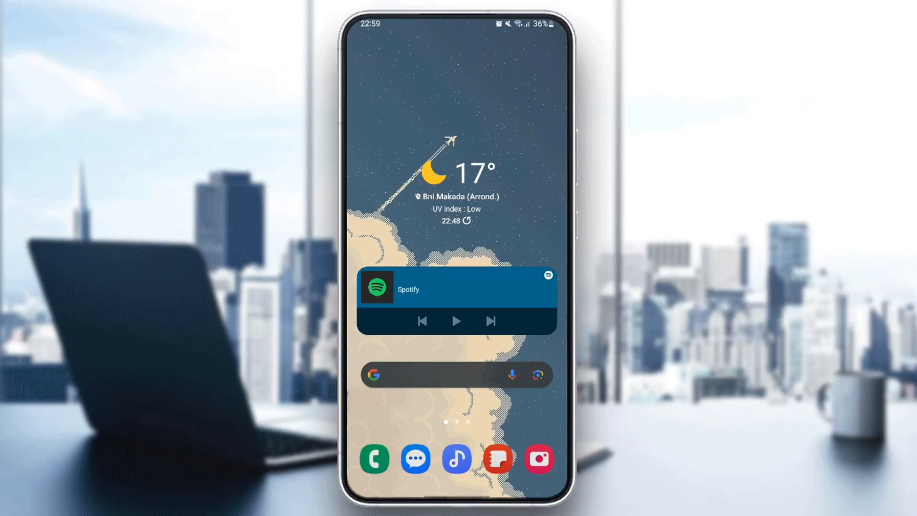
Step: Open the app drawer and launch Google Messages
{"action": "scroll", "scroll_direction": "up", "scroll_amount": 3}
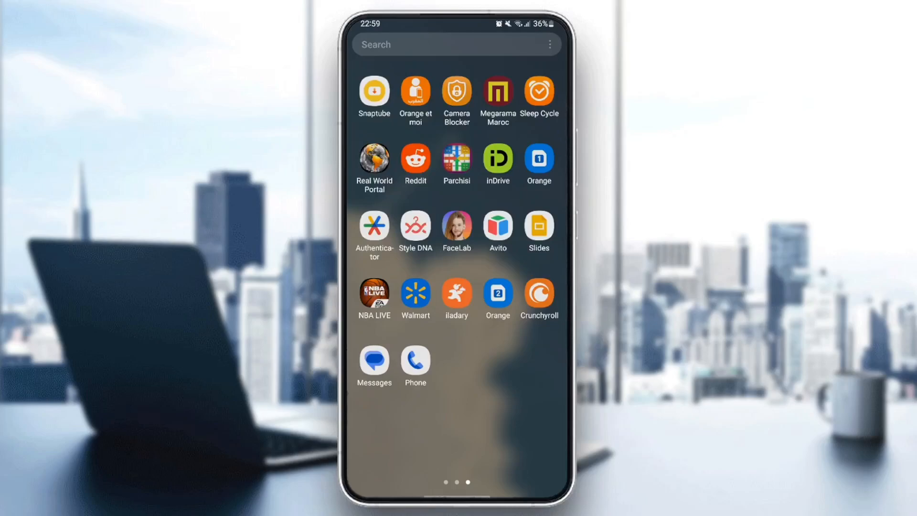
{"action": "left_click", "coordinate": [374, 360]}
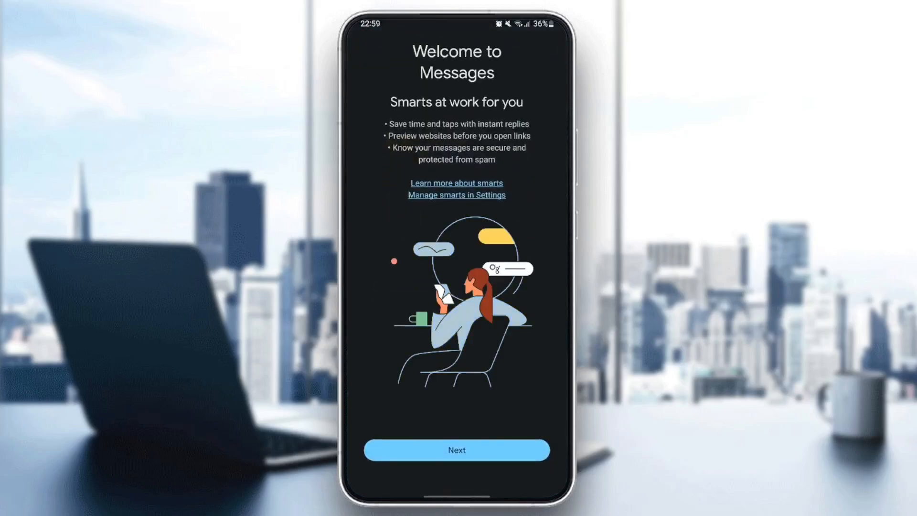
Step: Skip past the Welcome to Messages and Spam protection screens
{"action": "left_click", "coordinate": [456, 450]}
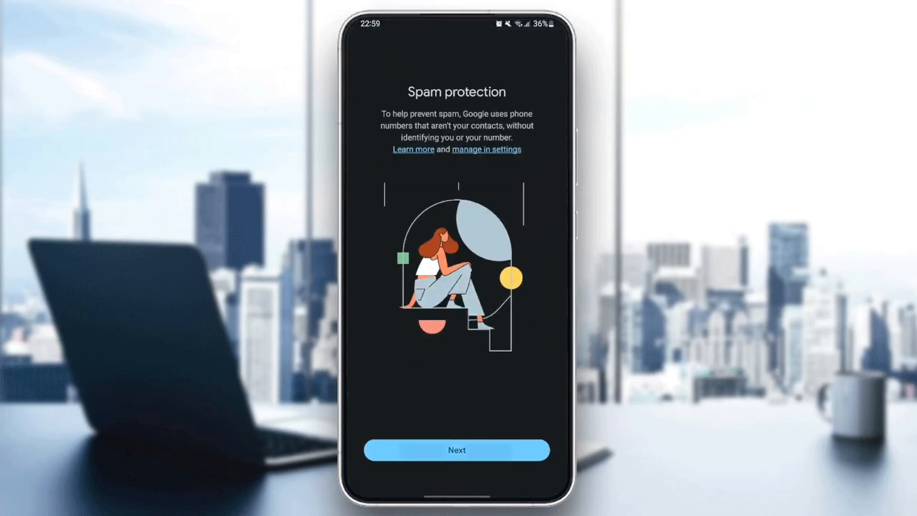
{"action": "left_click", "coordinate": [457, 450]}
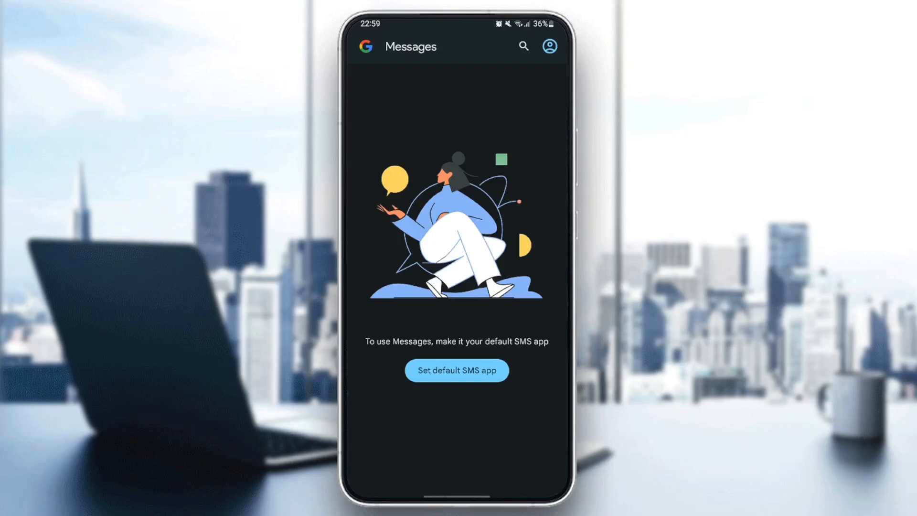
Step: Open the profile avatar's Google account menu at the top right
{"action": "left_click", "coordinate": [524, 46]}
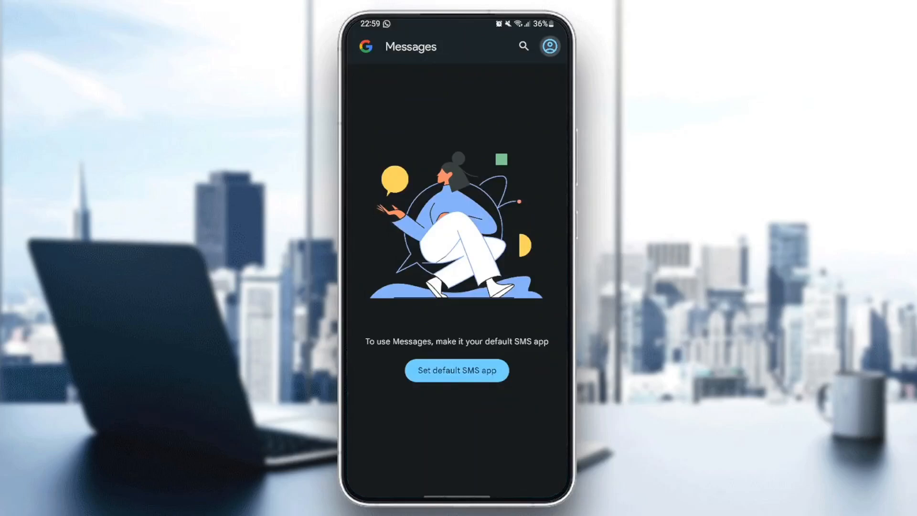
{"action": "left_click", "coordinate": [551, 46]}
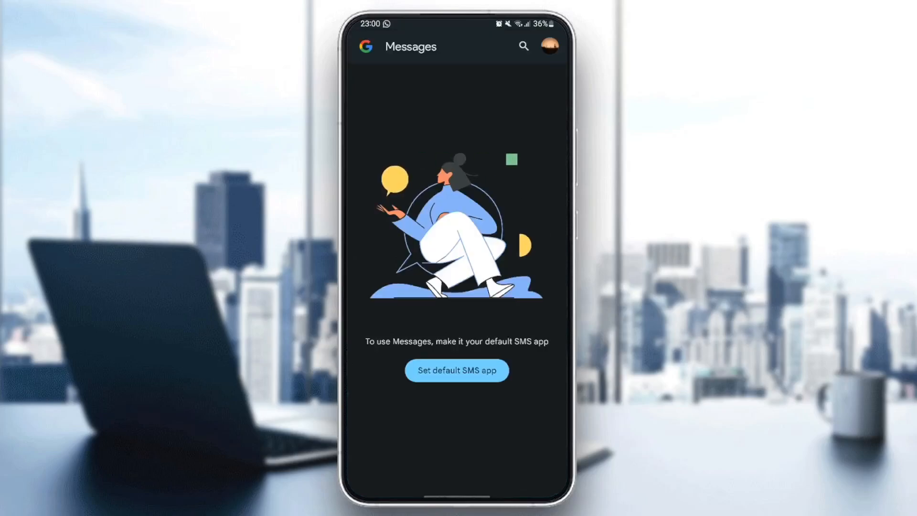
{"action": "left_click", "coordinate": [553, 47]}
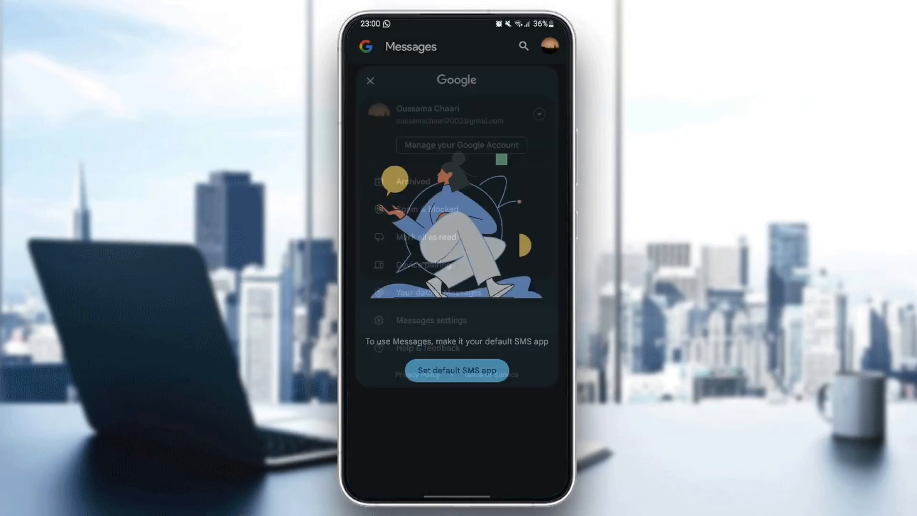
Step: Choose Messages settings from the account menu
{"action": "left_click", "coordinate": [432, 320]}
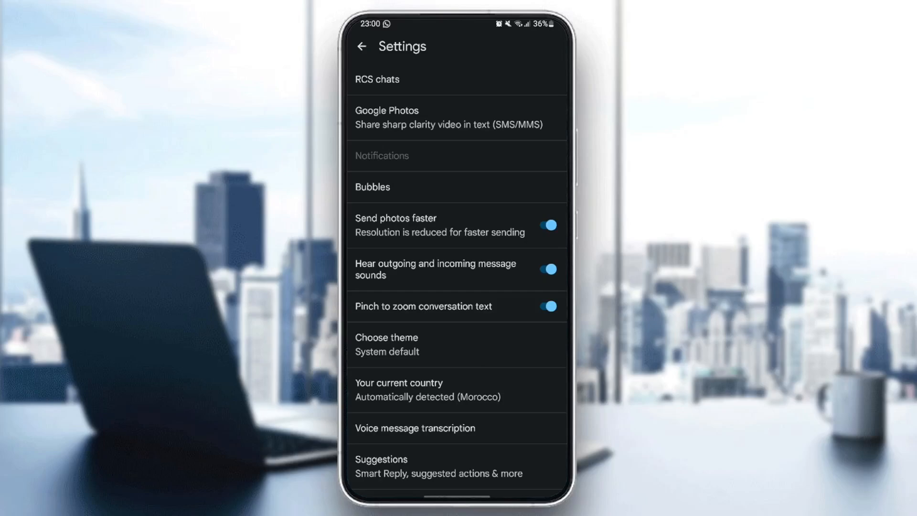
Step: Review the settings list down to About, terms & privacy, then go back
{"action": "scroll", "scroll_direction": "down", "scroll_amount": 3}
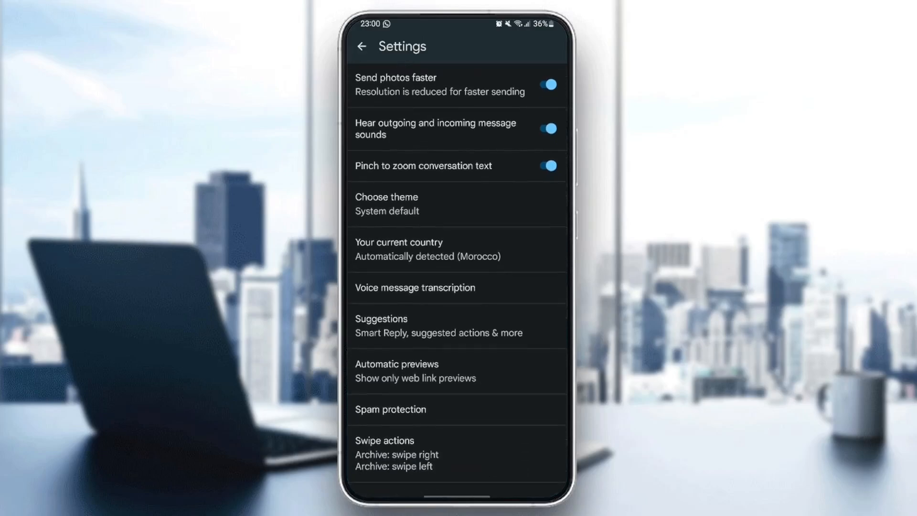
{"action": "scroll", "scroll_direction": "down", "scroll_amount": 3}
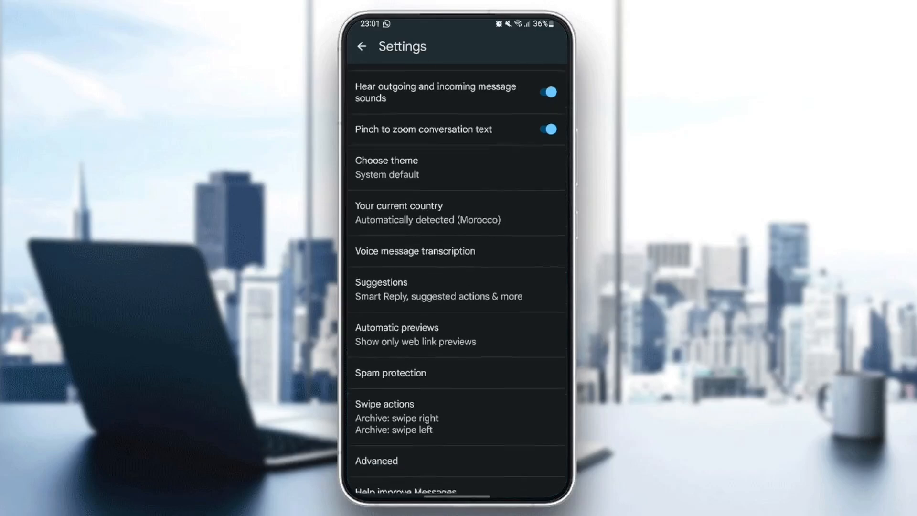
{"action": "scroll", "scroll_direction": "down", "scroll_amount": 3}
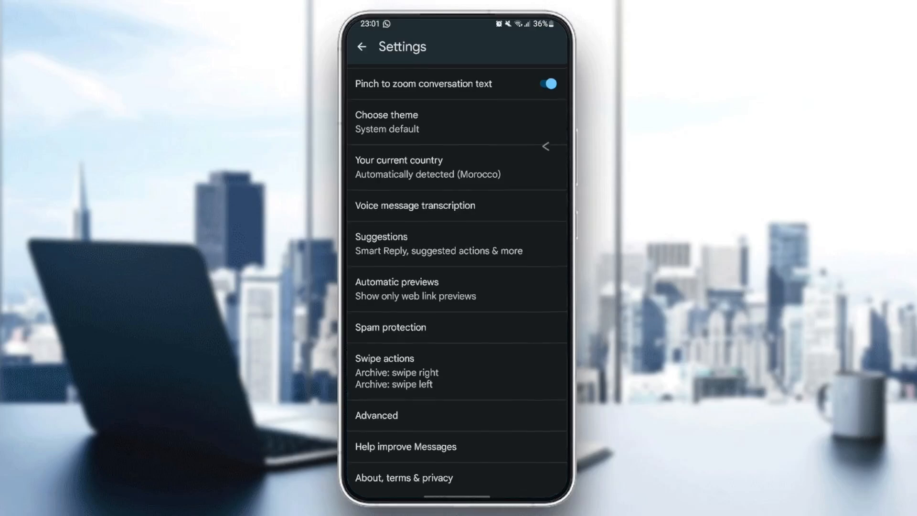
{"action": "left_click", "coordinate": [363, 46]}
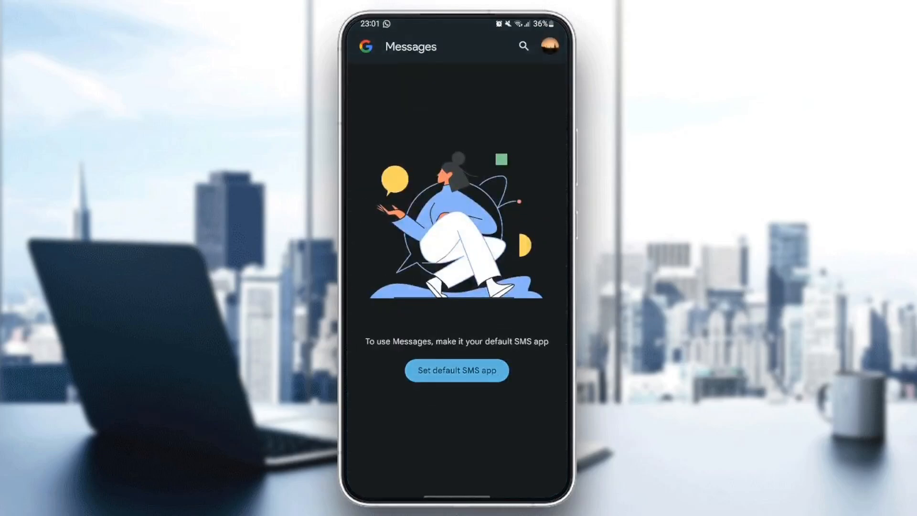
Step: Make Messages the default SMS app by selecting it and confirming Set as default
{"action": "left_click", "coordinate": [457, 370]}
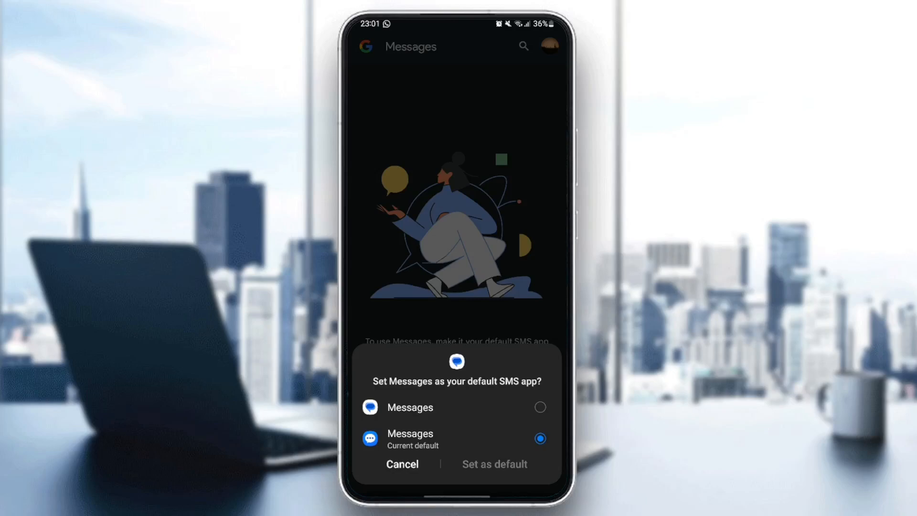
{"action": "left_click", "coordinate": [540, 407]}
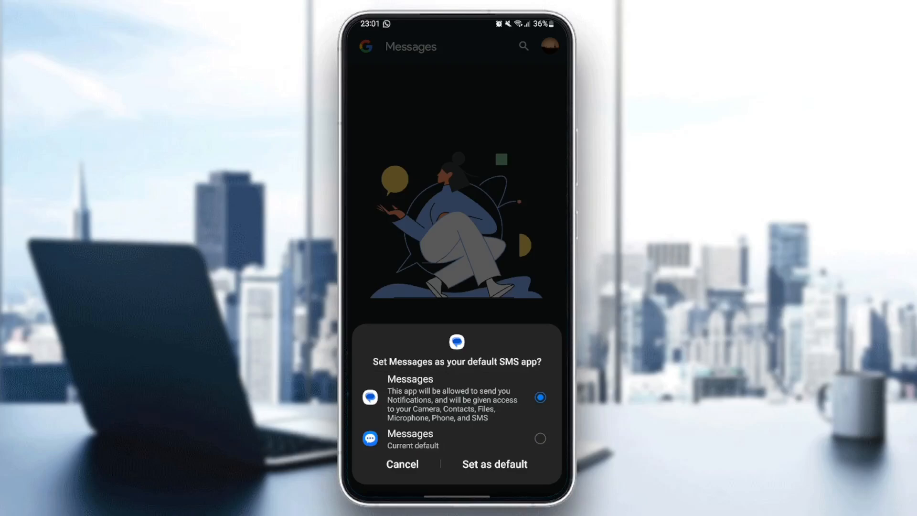
{"action": "left_click", "coordinate": [494, 464]}
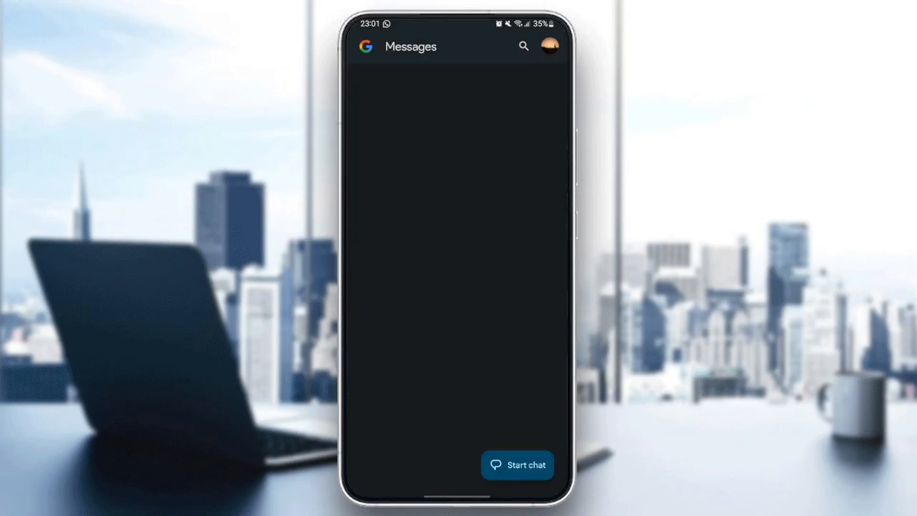